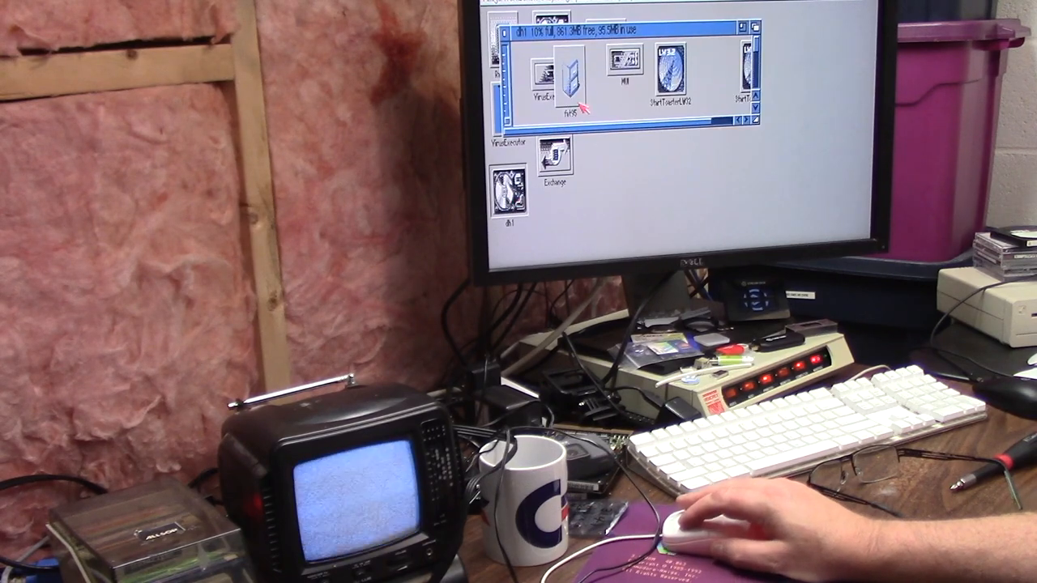
Launch the Video Toaster program from its Workbench drawer.
double_click(564, 78)
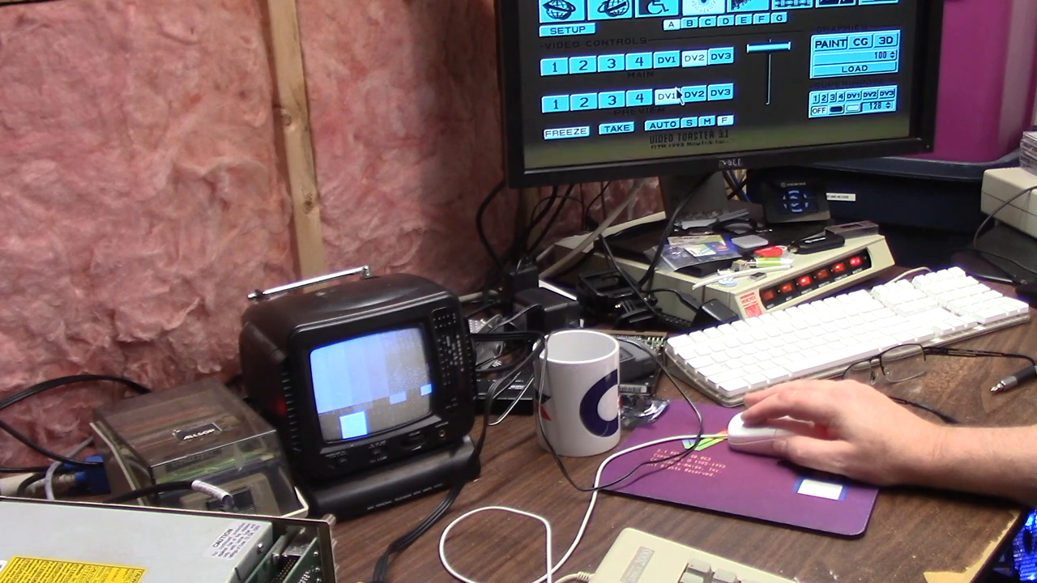
Take input 1 on the Switcher's main row to program output.
click(554, 65)
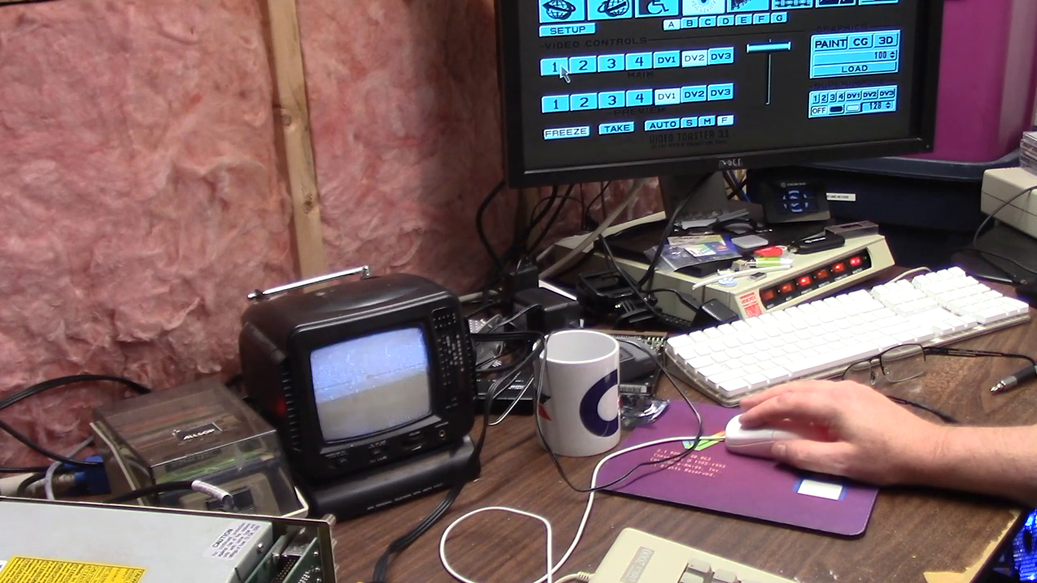